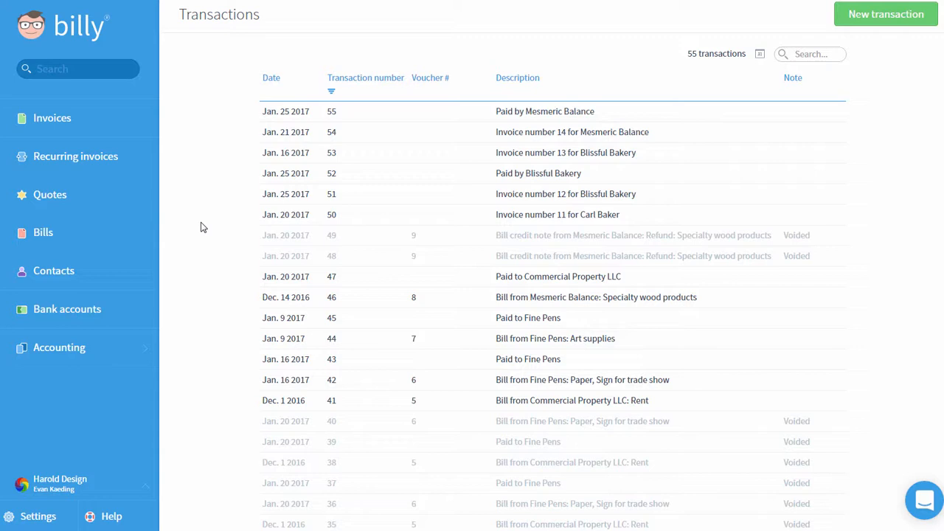
mouse_move(199, 233)
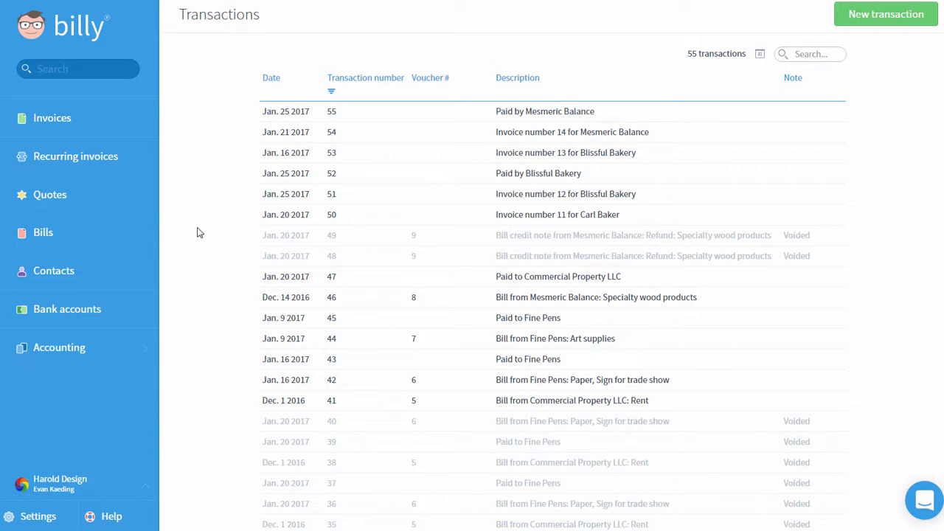
From Accounting > Transactions, view transaction 55 'Paid by Mesmeric Balance' with its $200 debit and credit lines
left_click(59, 348)
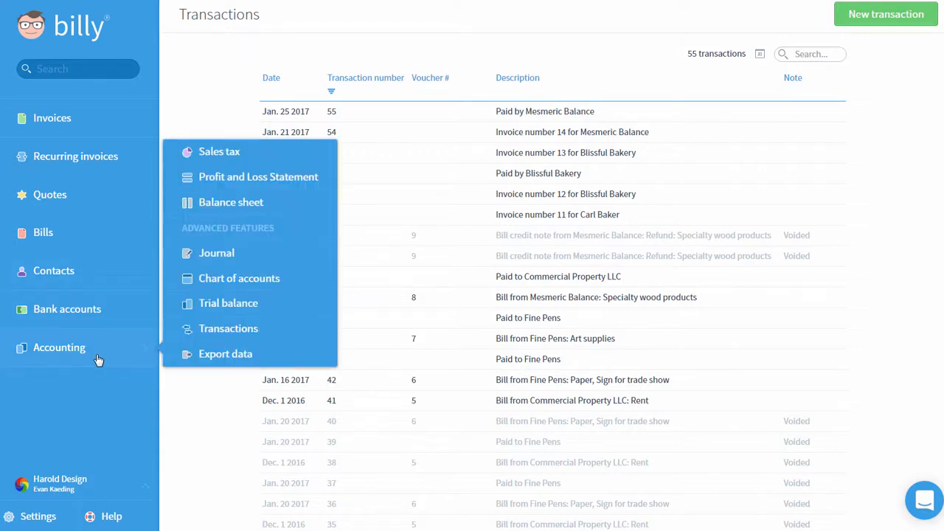
left_click(59, 348)
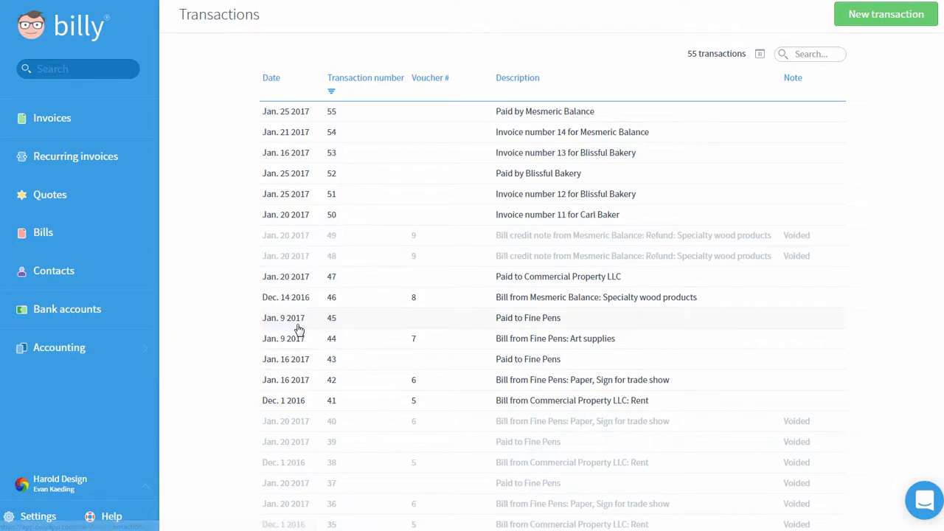
mouse_move(218, 177)
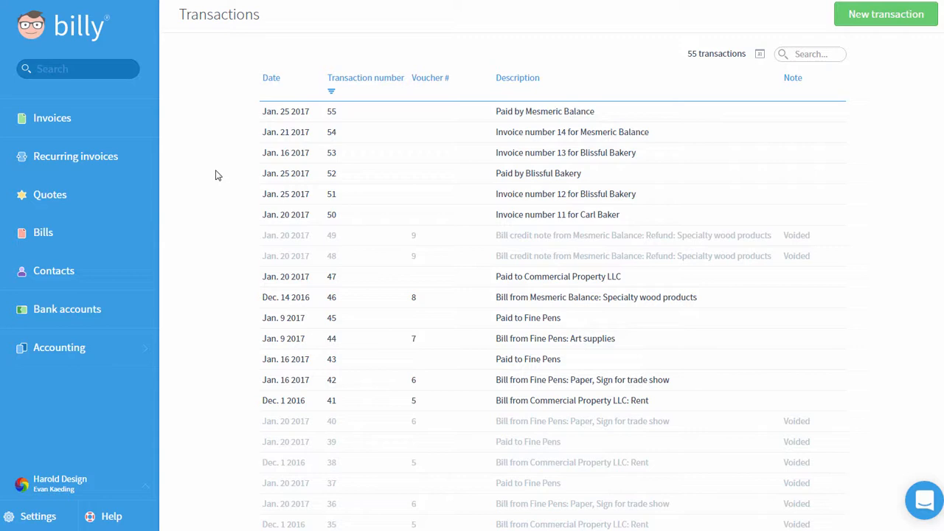
mouse_move(451, 133)
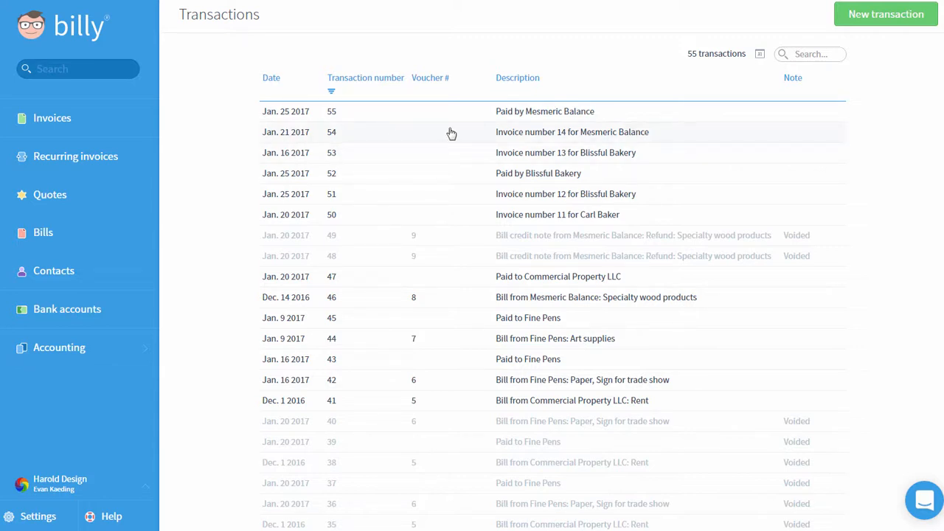
mouse_move(469, 286)
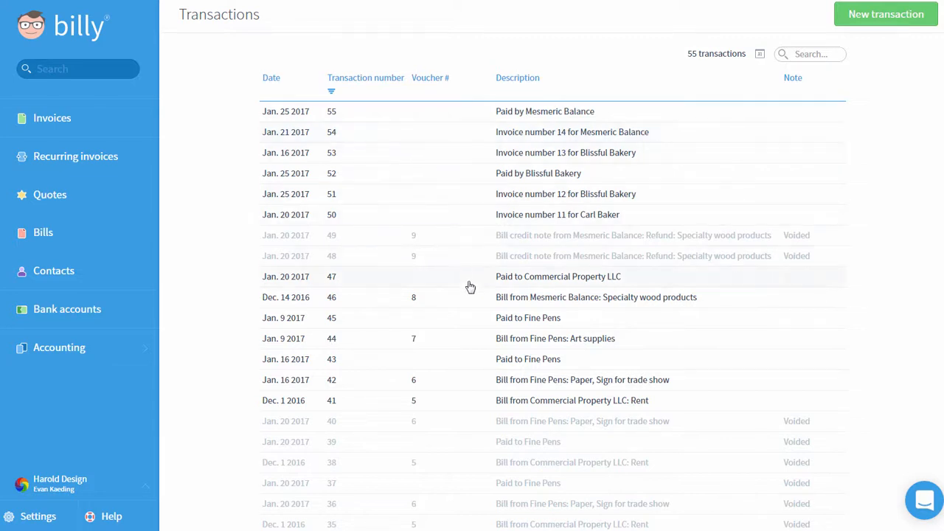
mouse_move(466, 301)
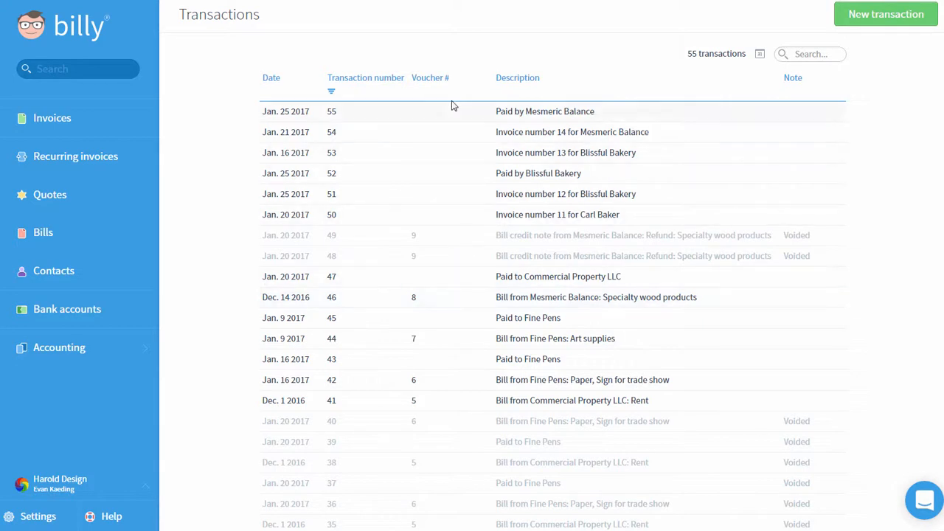
mouse_move(451, 115)
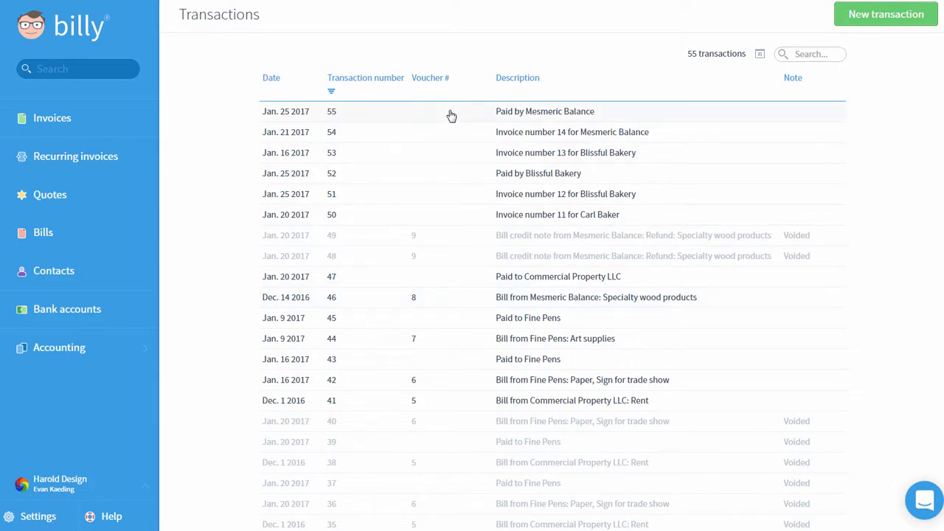
left_click(546, 112)
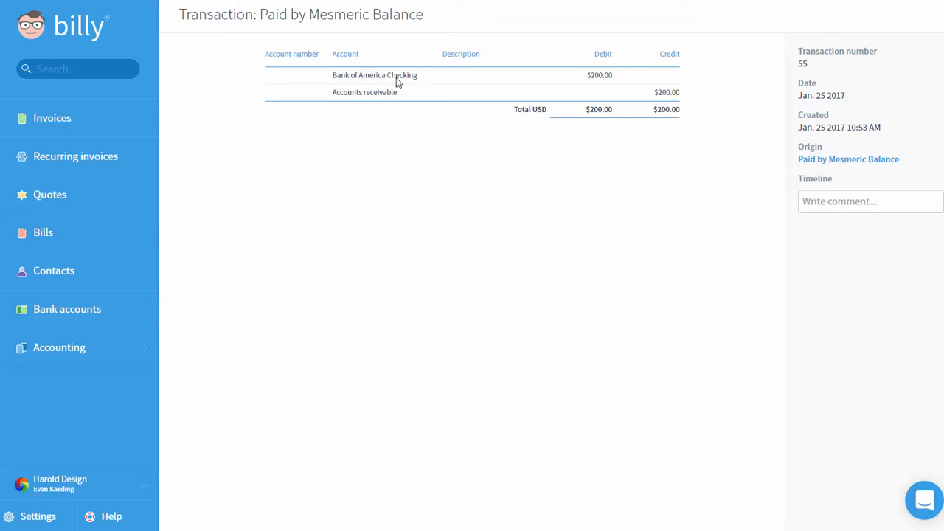
mouse_move(667, 121)
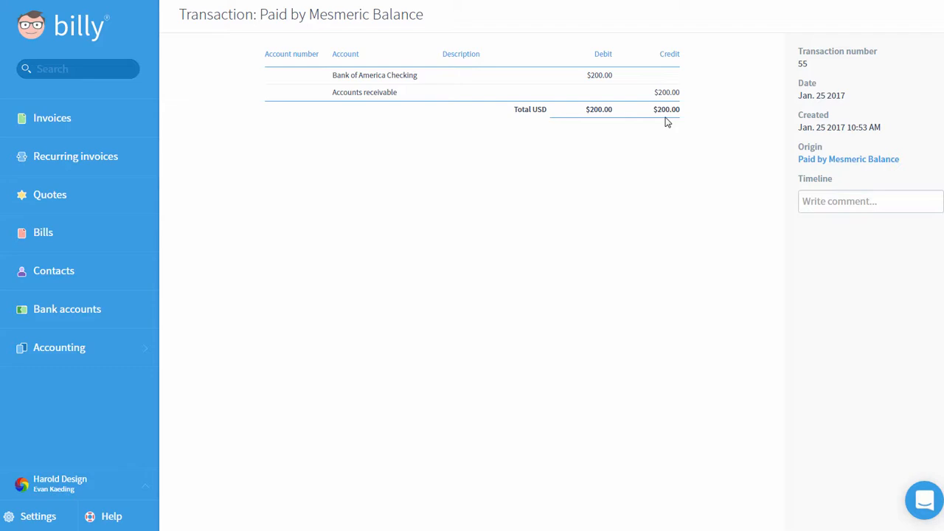
mouse_move(848, 159)
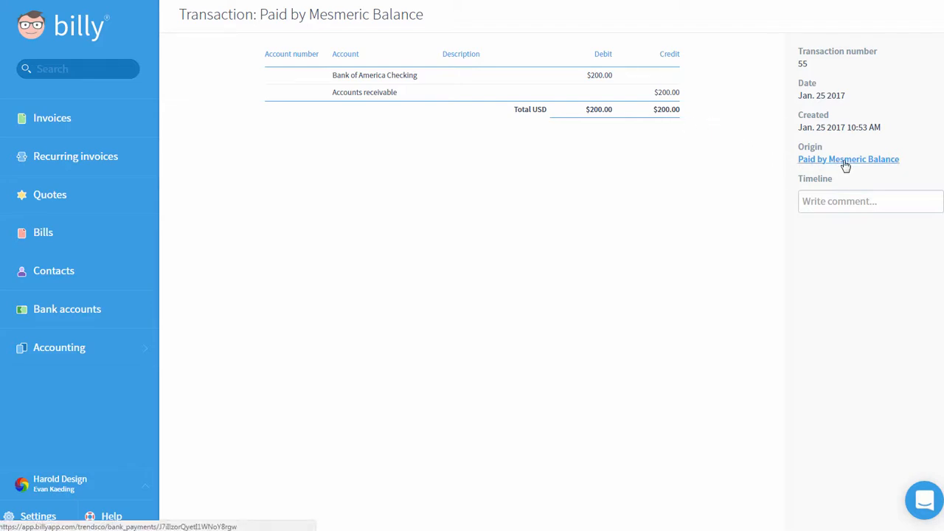
mouse_move(847, 164)
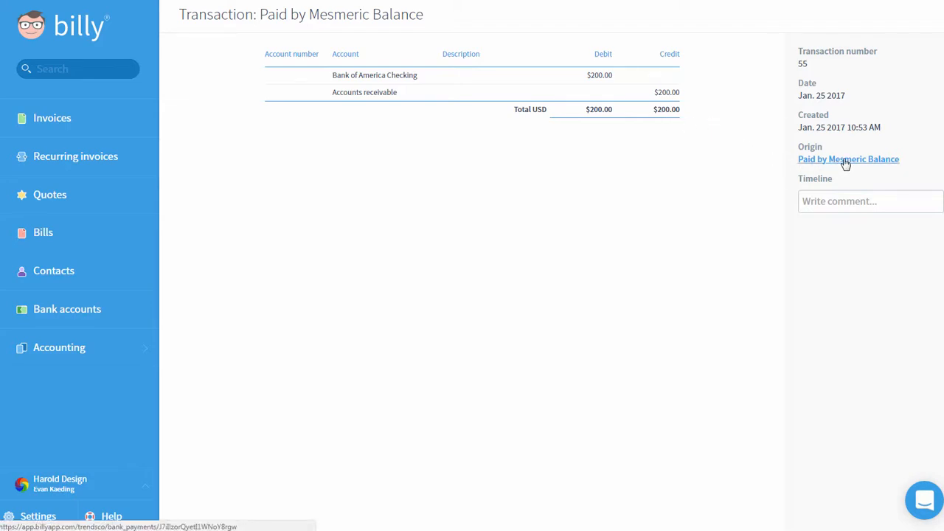
Trace the payment to its origin and view Invoice #14 for Mesmeric Balance, paid $200
left_click(848, 159)
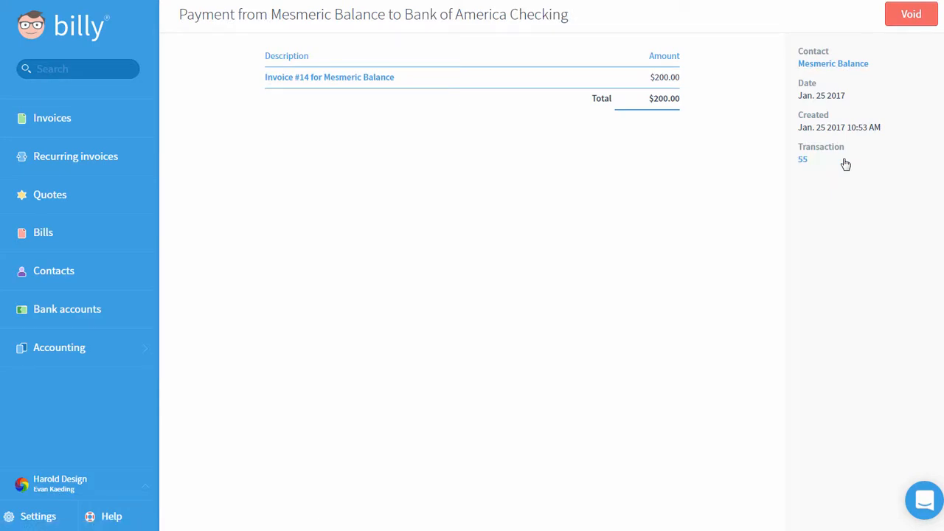
mouse_move(458, 142)
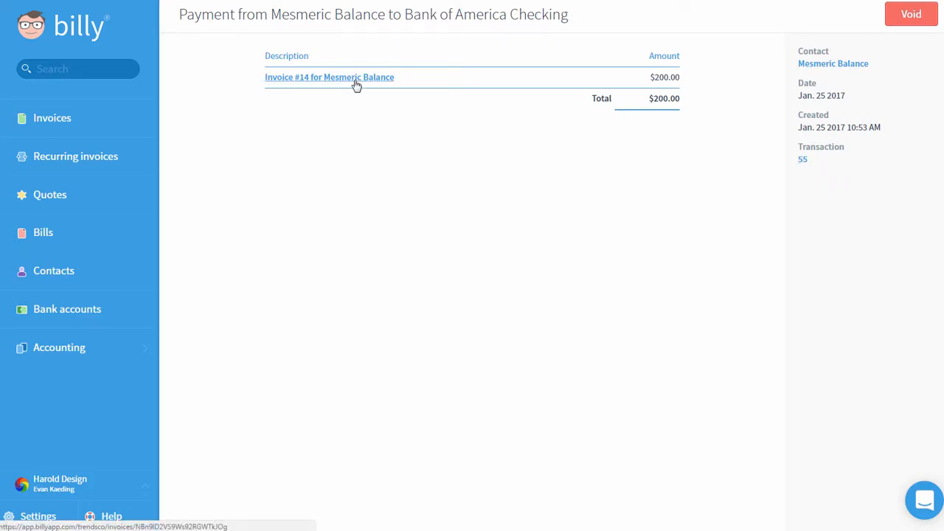
left_click(329, 76)
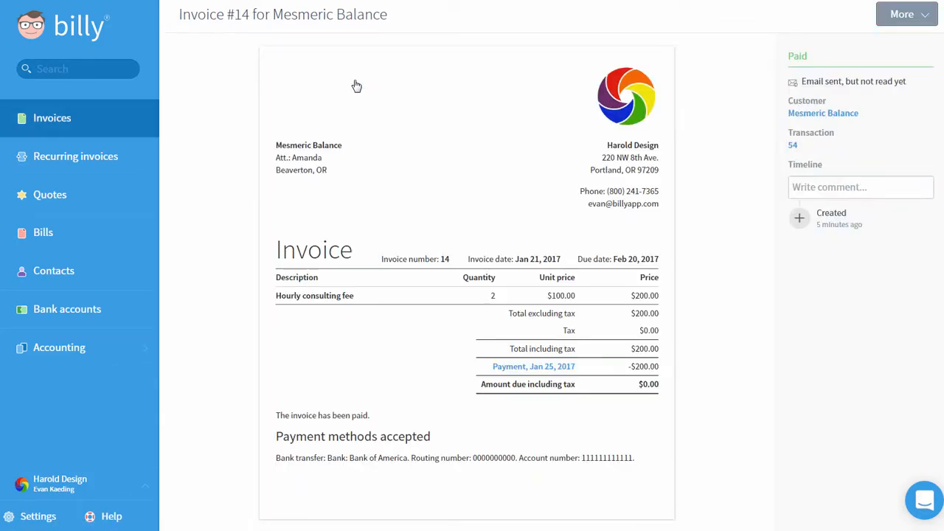
mouse_move(360, 100)
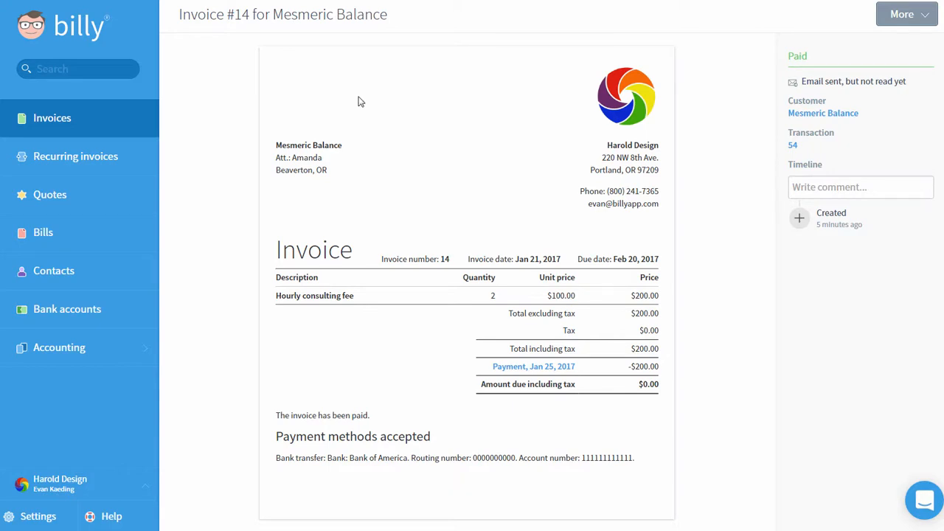
mouse_move(227, 245)
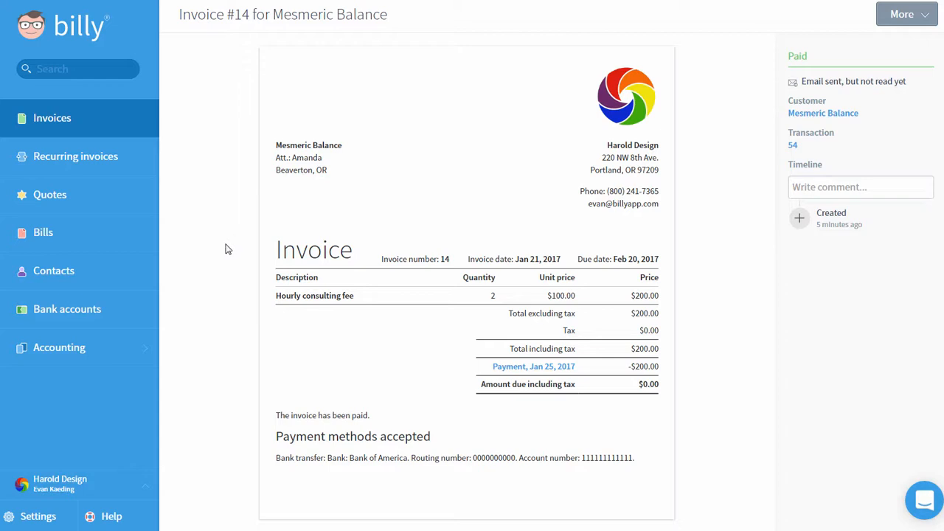
Return to the Transactions list and start a new transaction, showing the creation choices
left_click(59, 348)
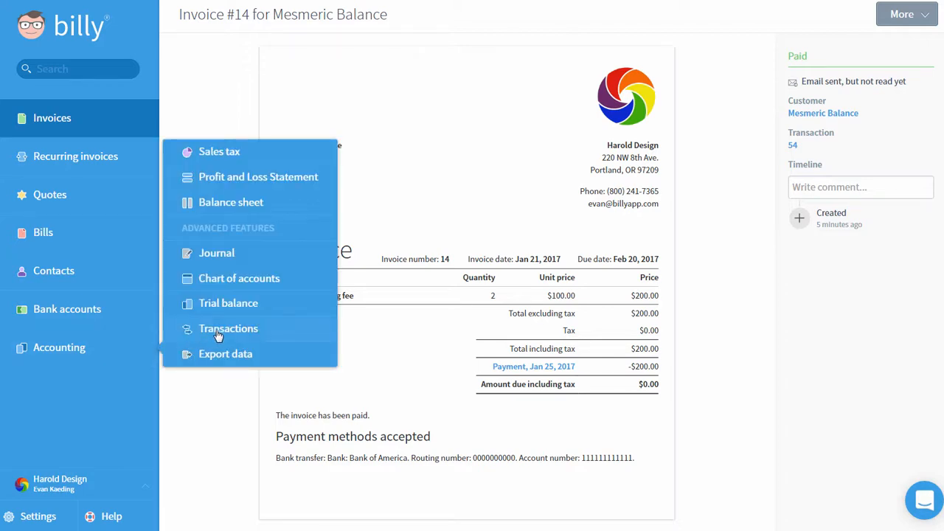
left_click(227, 327)
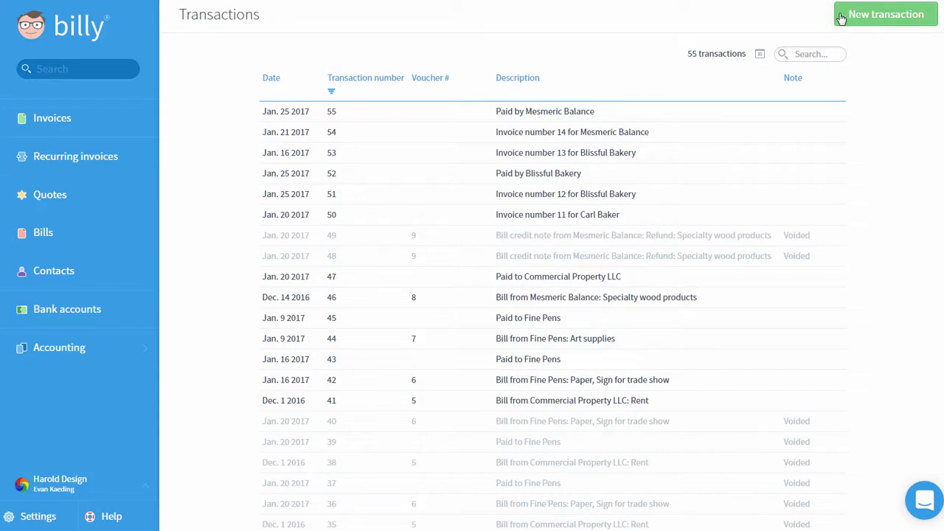
left_click(885, 14)
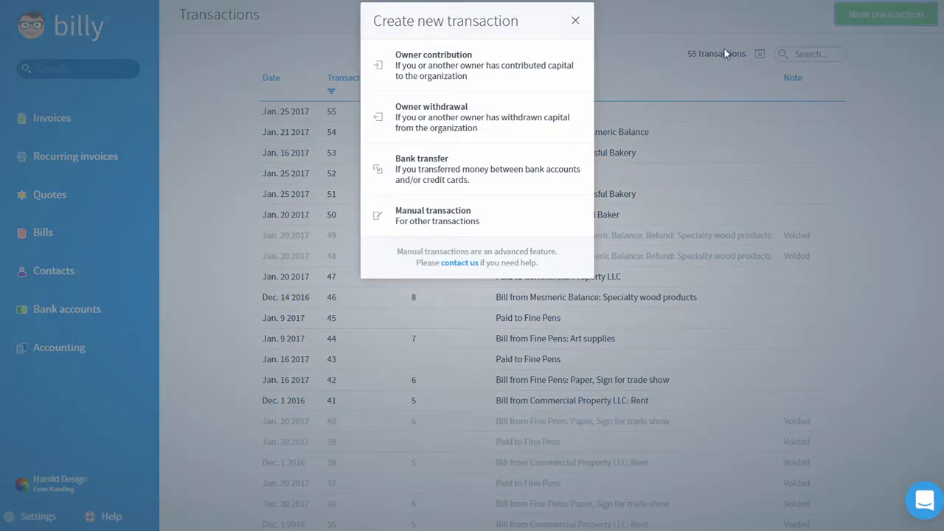
mouse_move(574, 81)
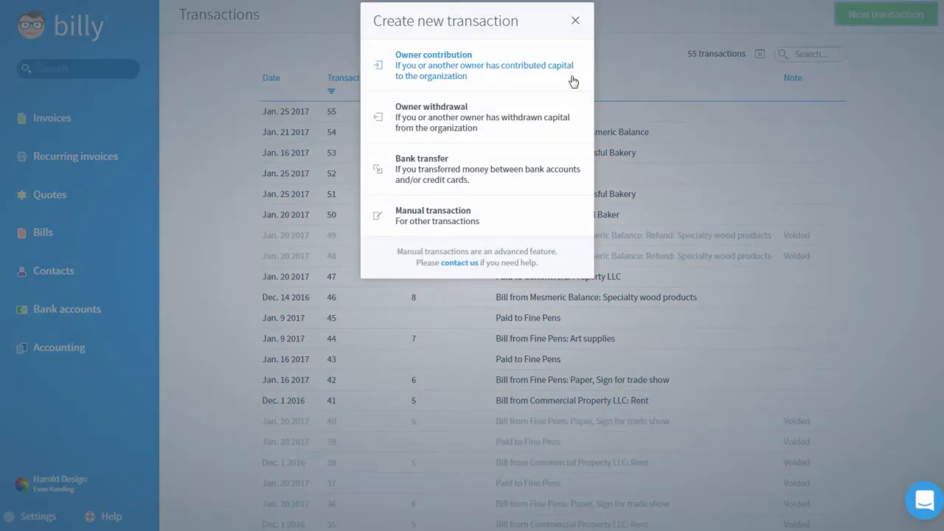
mouse_move(582, 133)
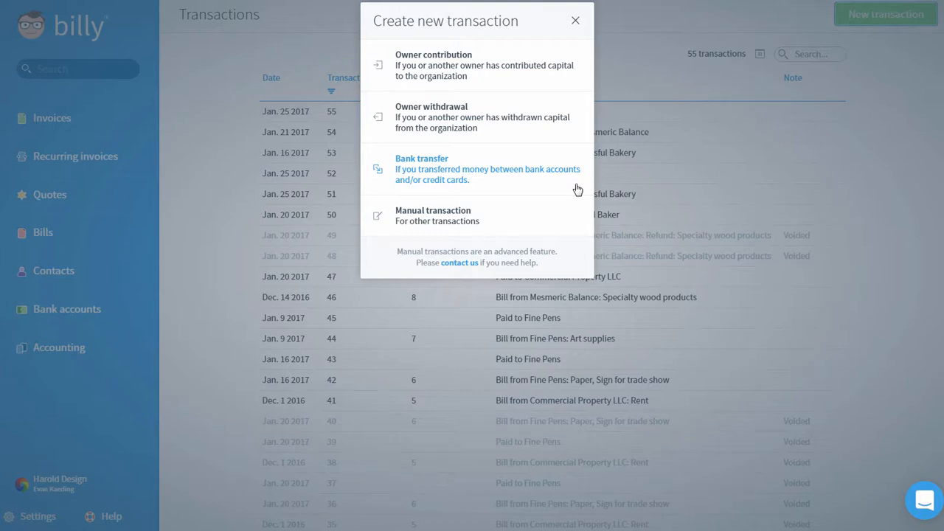
Start a bank transfer from Bank of America Checking to Bank of America Savings
left_click(421, 168)
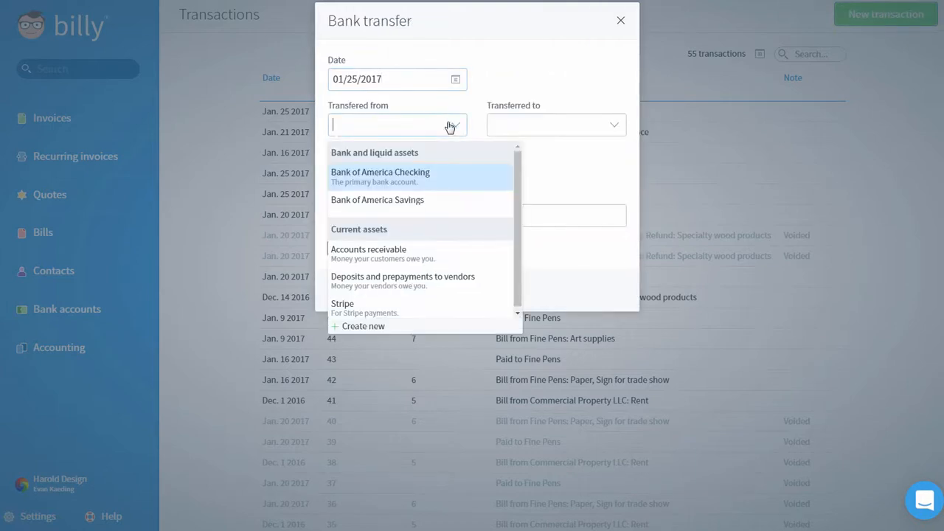
left_click(381, 177)
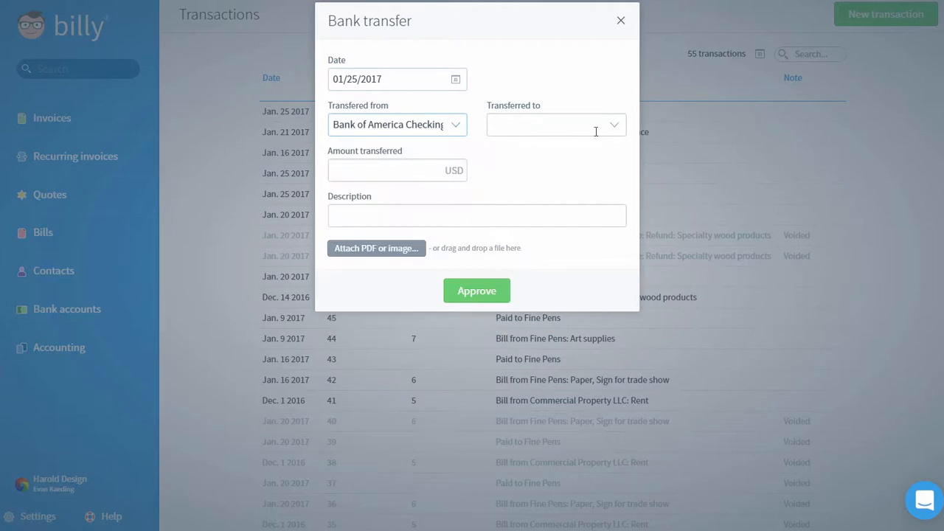
left_click(554, 124)
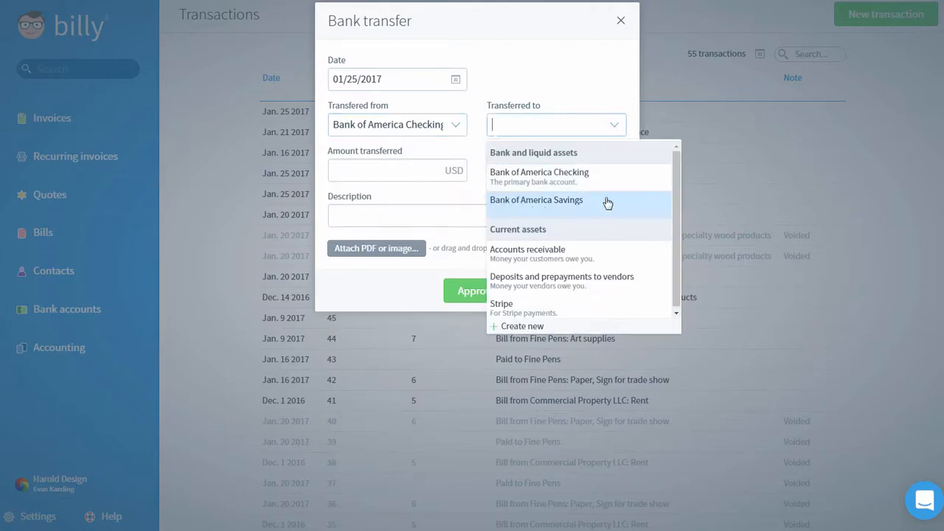
left_click(537, 200)
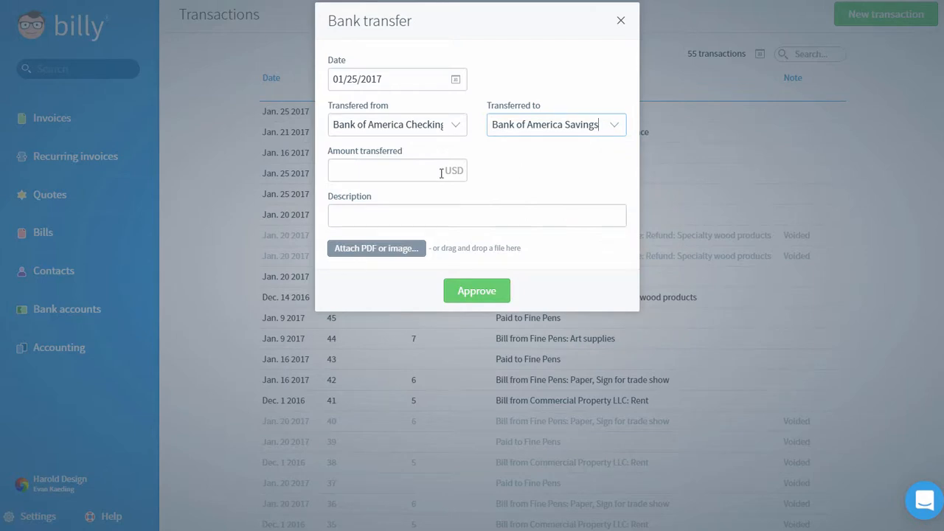
Set the amount to 500.00 with description 'Regular transfer' and approve the transfer
type("500.00")
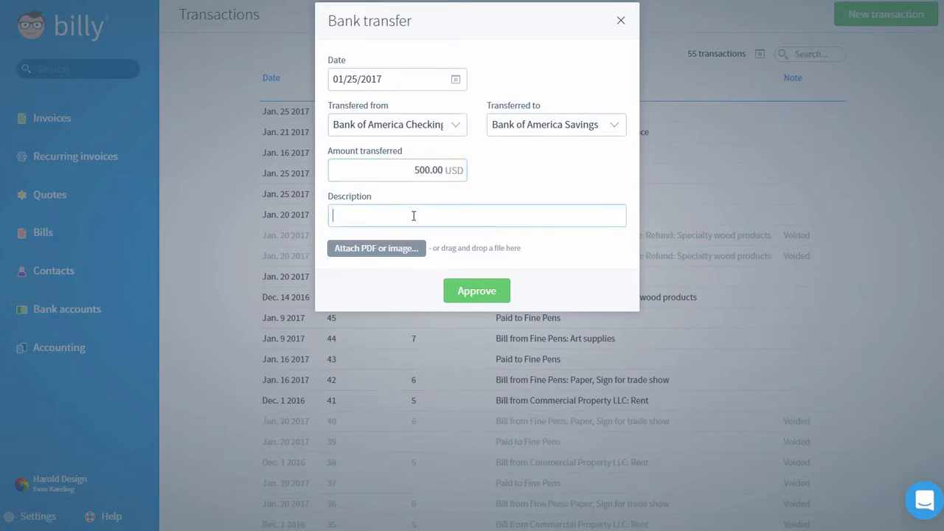
mouse_move(376, 247)
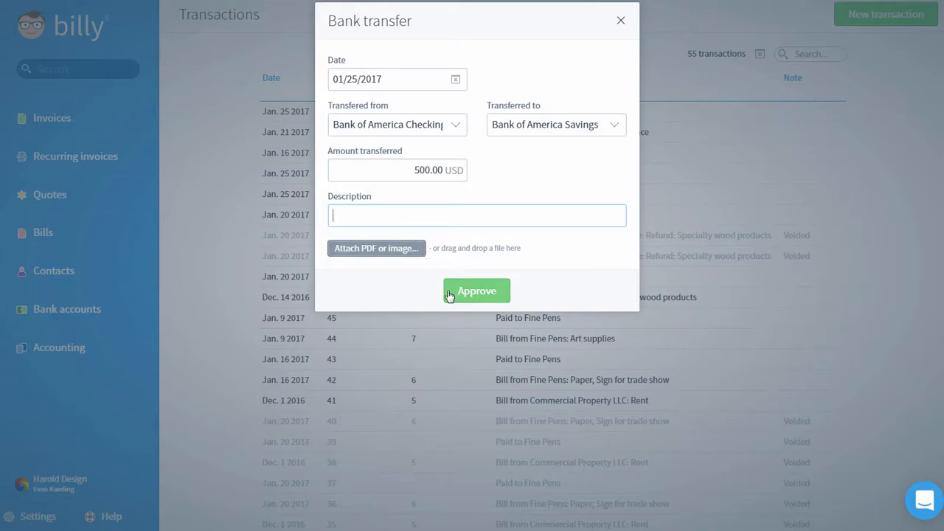
type("Regular")
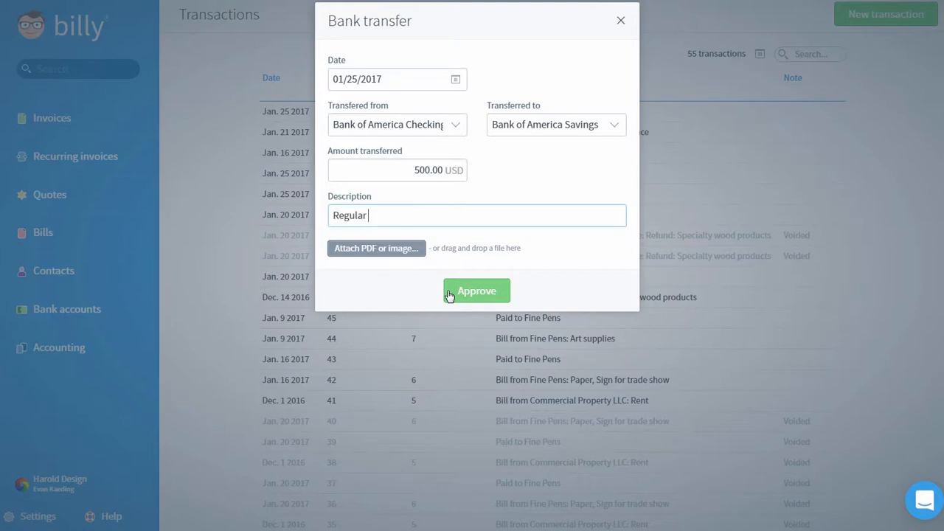
type("transfer")
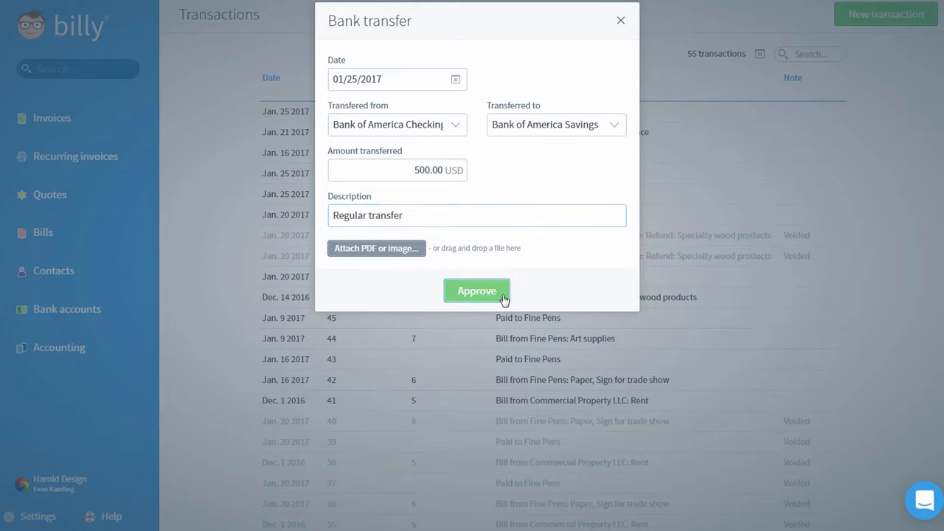
left_click(476, 291)
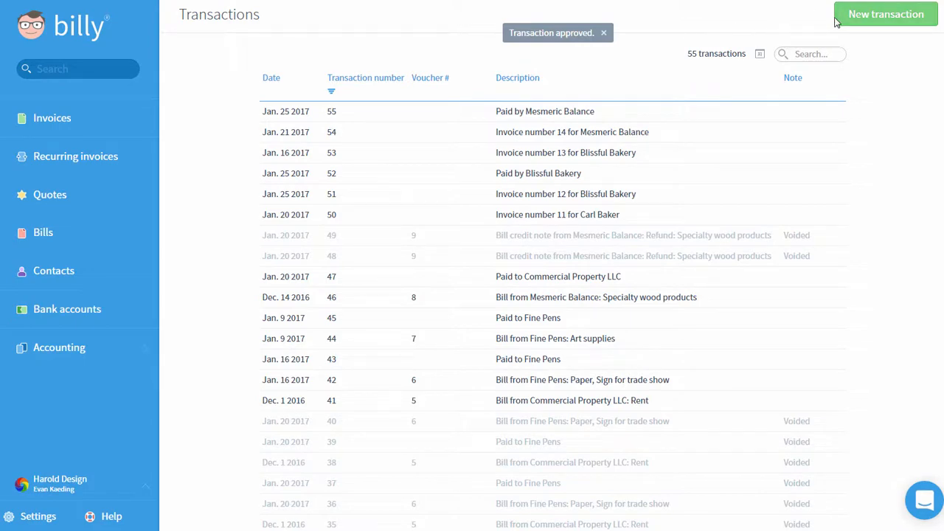
left_click(884, 15)
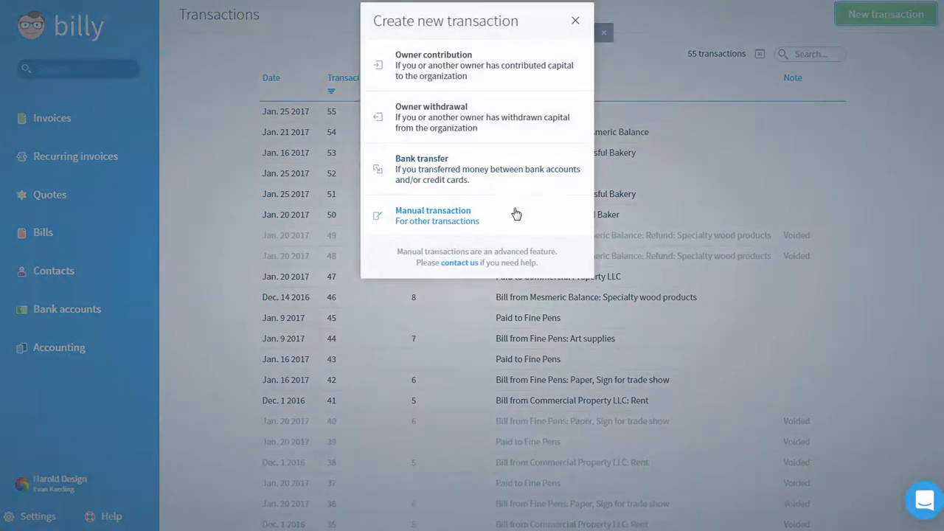
mouse_move(507, 224)
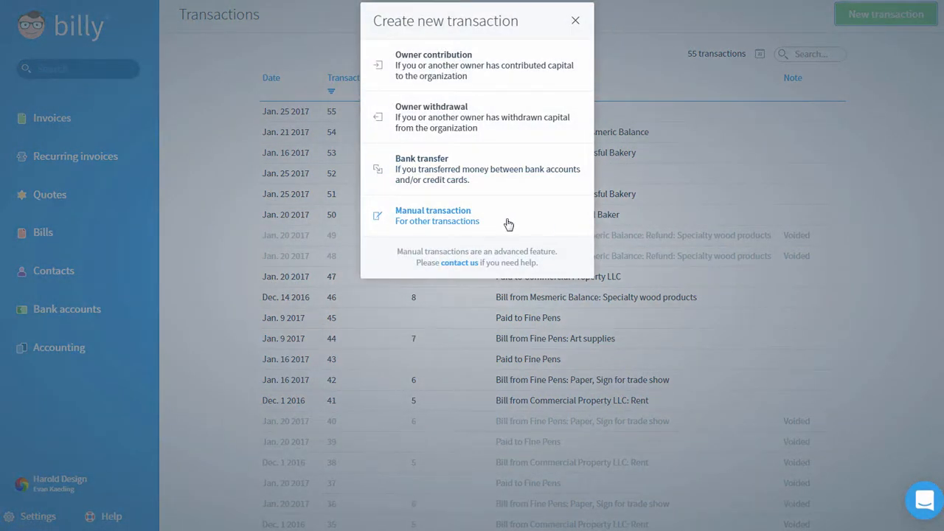
left_click(434, 216)
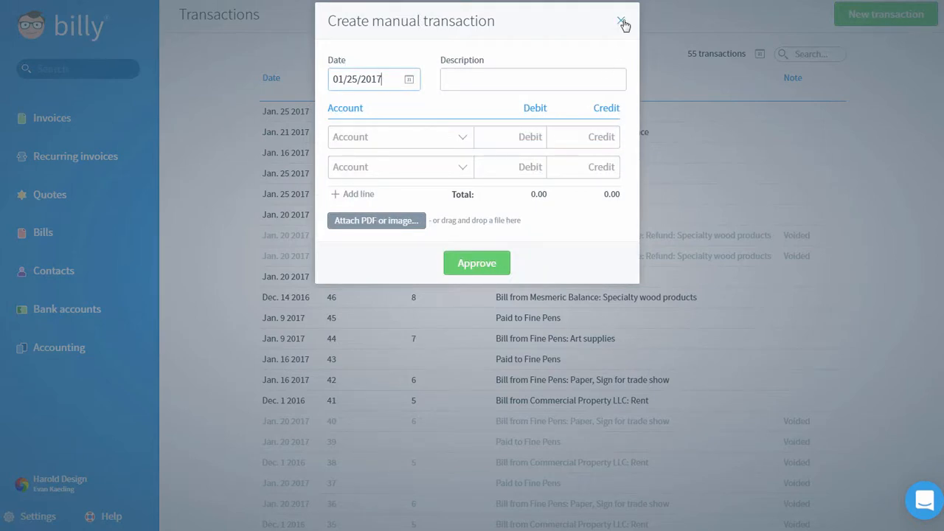
left_click(622, 22)
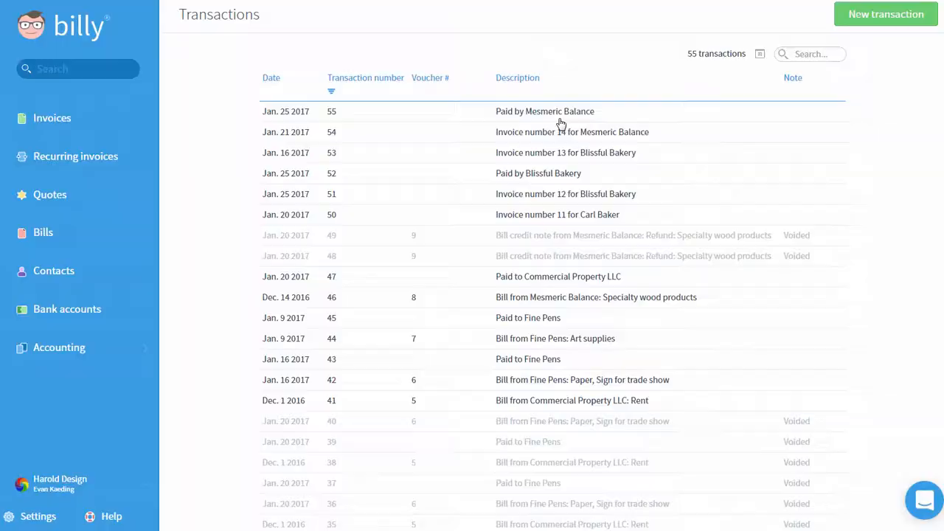